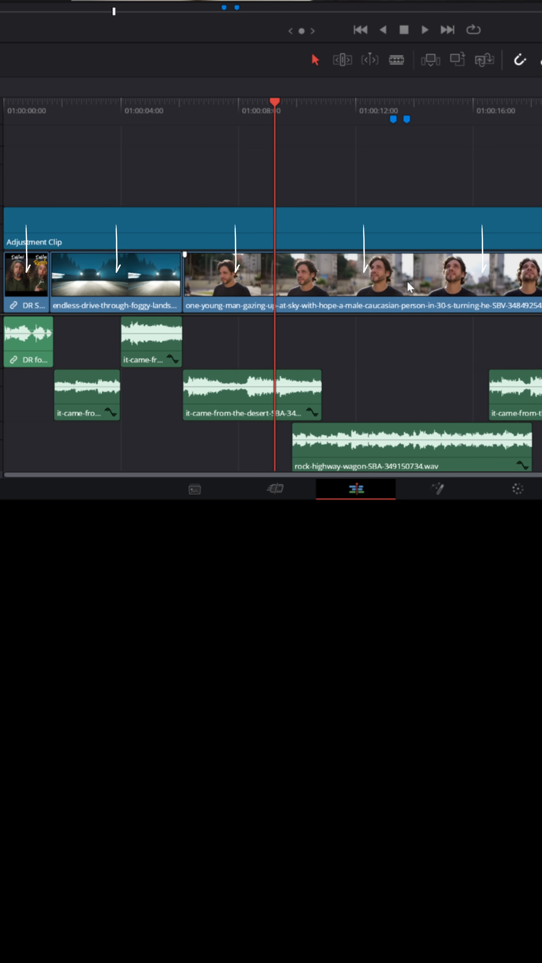
mouse_move(519, 225)
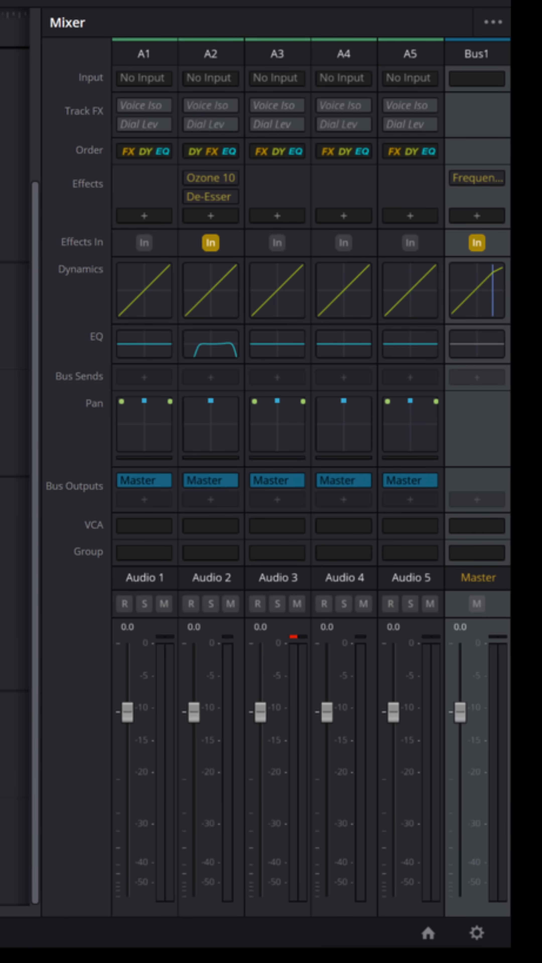
Step: Add a new stereo bus, Bus 2, in the Fairlight Bus Format settings
left_click(273, 61)
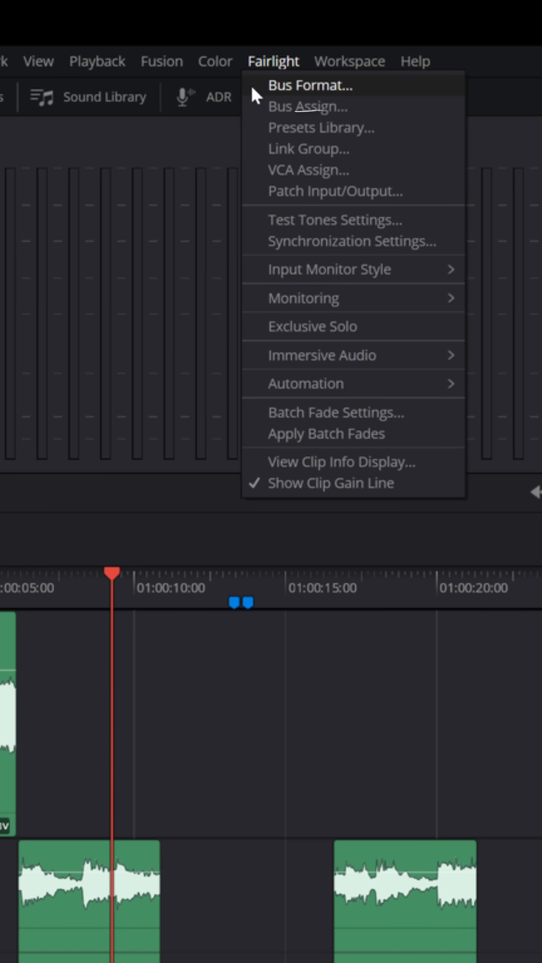
left_click(310, 86)
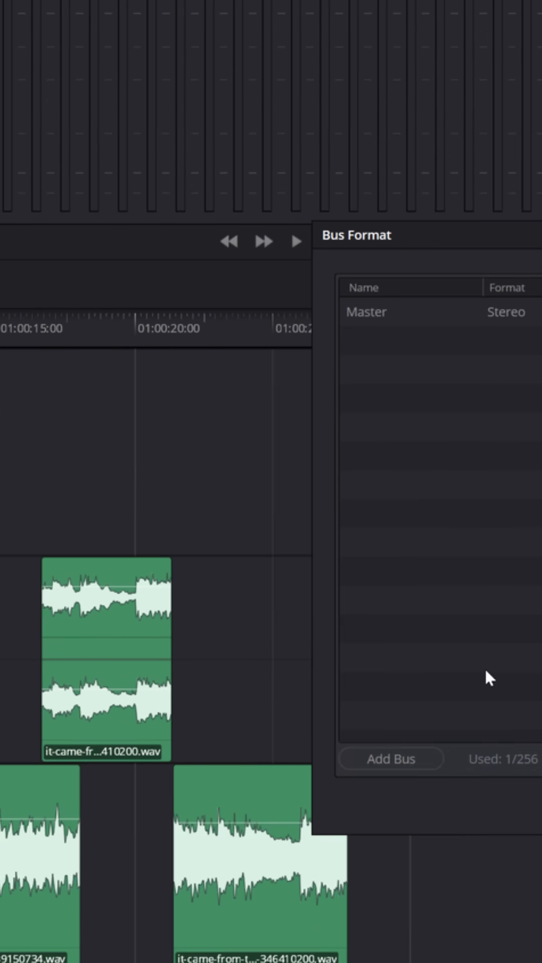
left_click(391, 759)
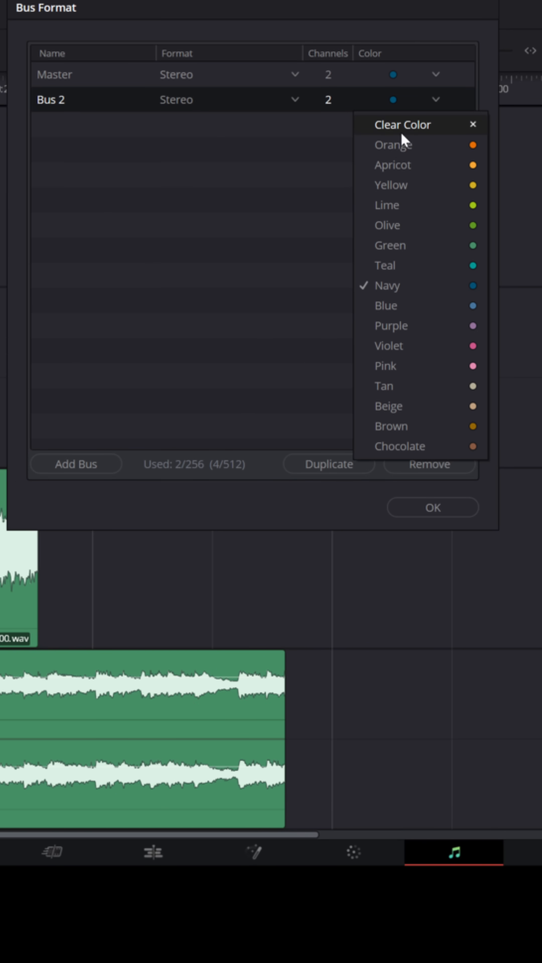
Step: Colour the new Bus 2 orange in the bus list
left_click(392, 144)
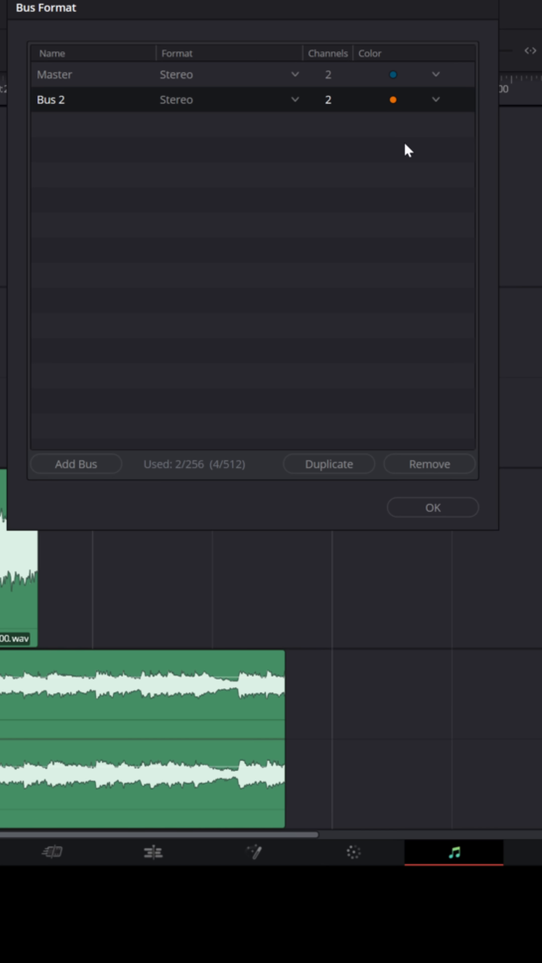
left_click(295, 100)
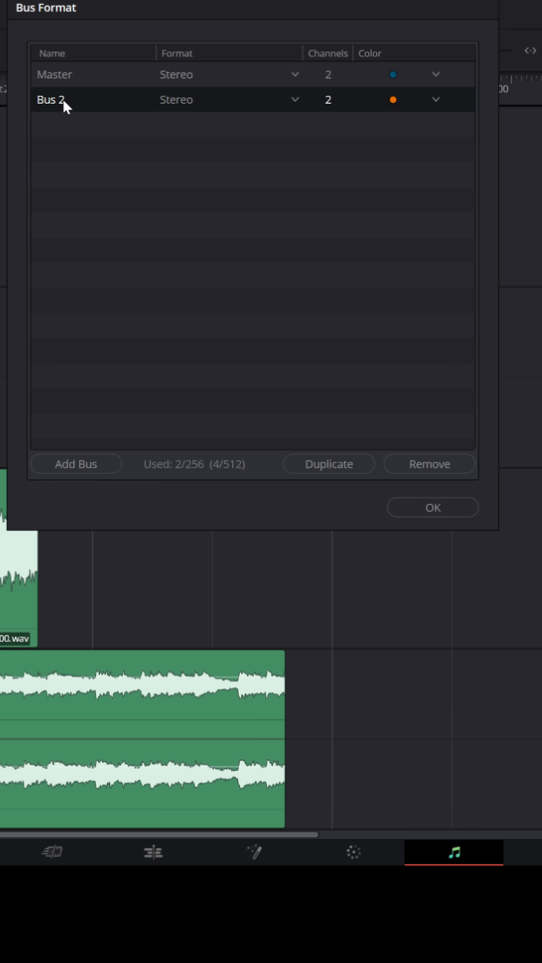
double_click(52, 99)
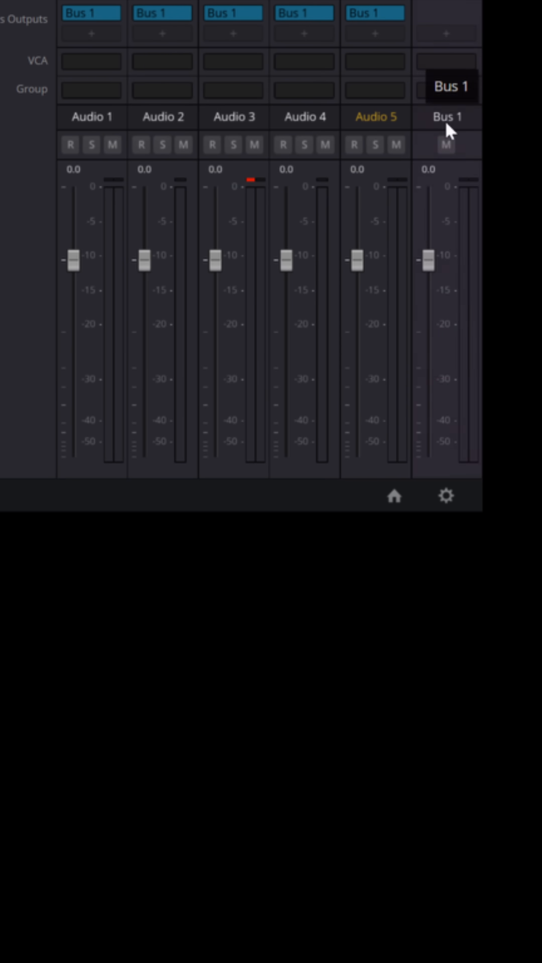
Step: Confirm the Bus Format dialog so the mixer shows the Bus 2 strip beside Master
left_click(447, 117)
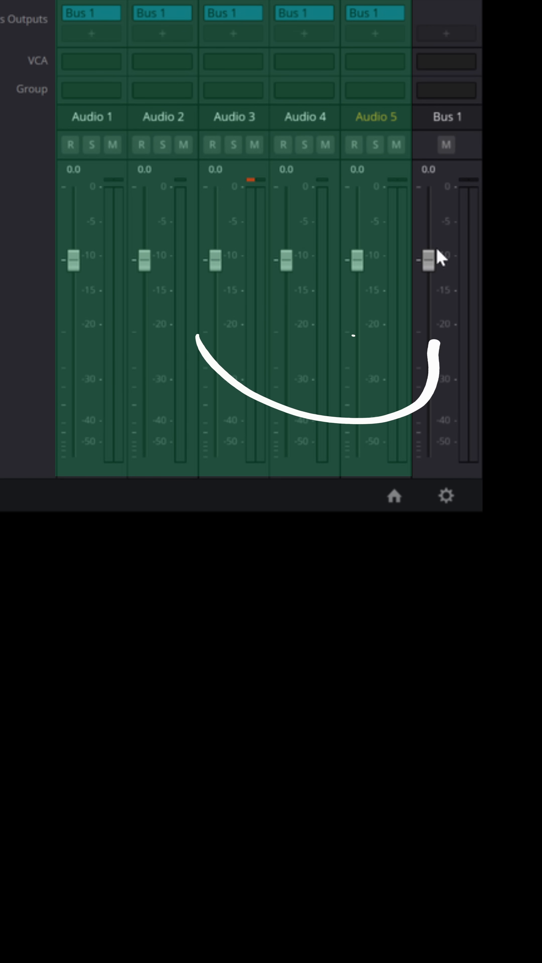
left_click_drag(429, 257, 426, 421)
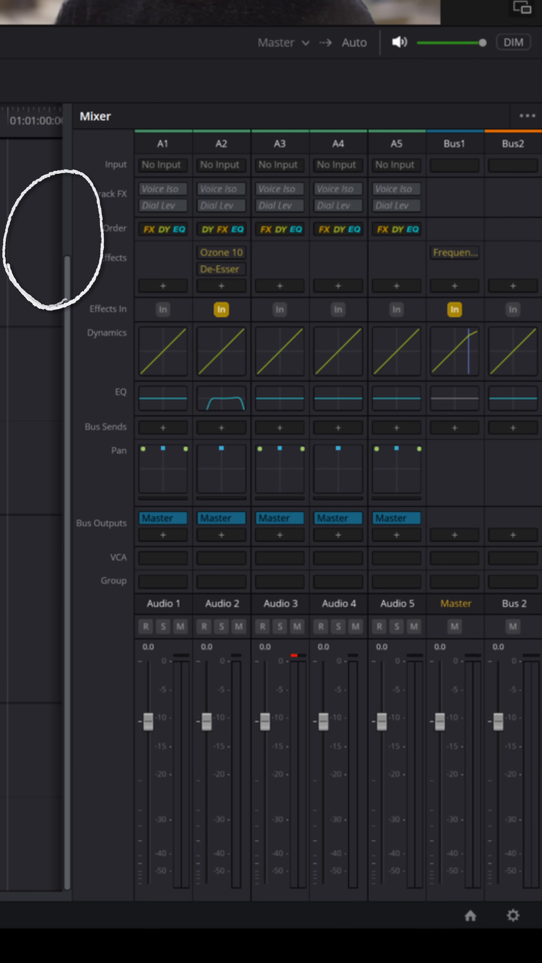
Step: Route Audio 1–3 to Bus 2 and pull the Bus 2 fader down to about -64
scroll("down", 3)
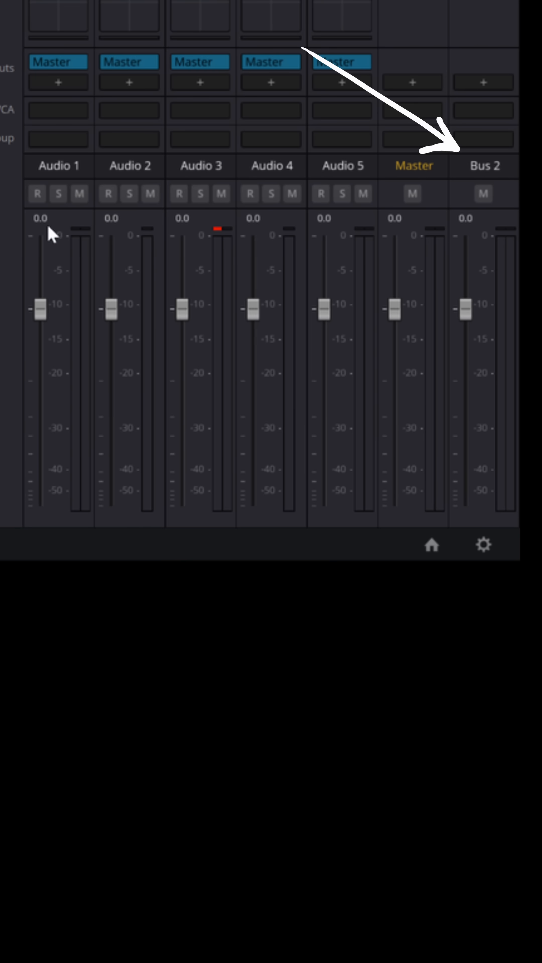
left_click(128, 62)
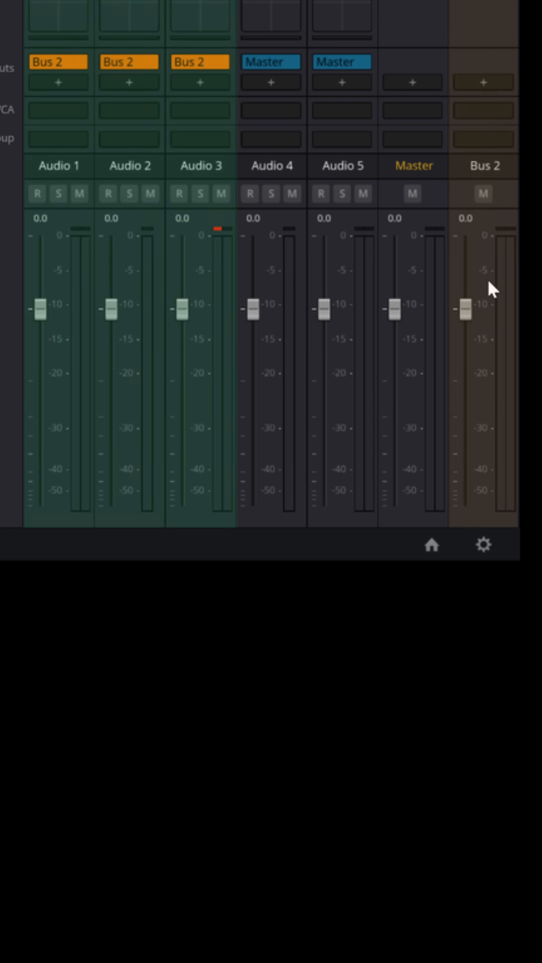
left_click_drag(466, 309, 466, 485)
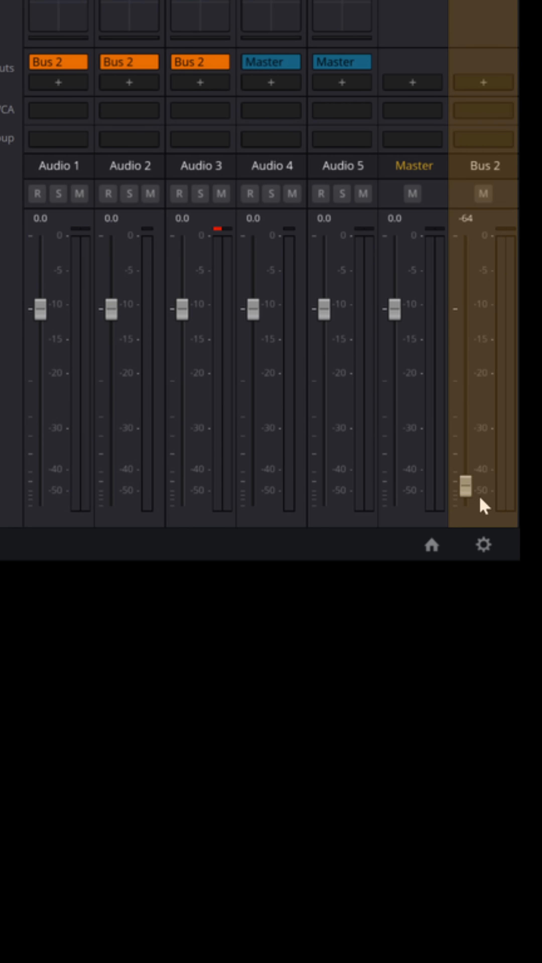